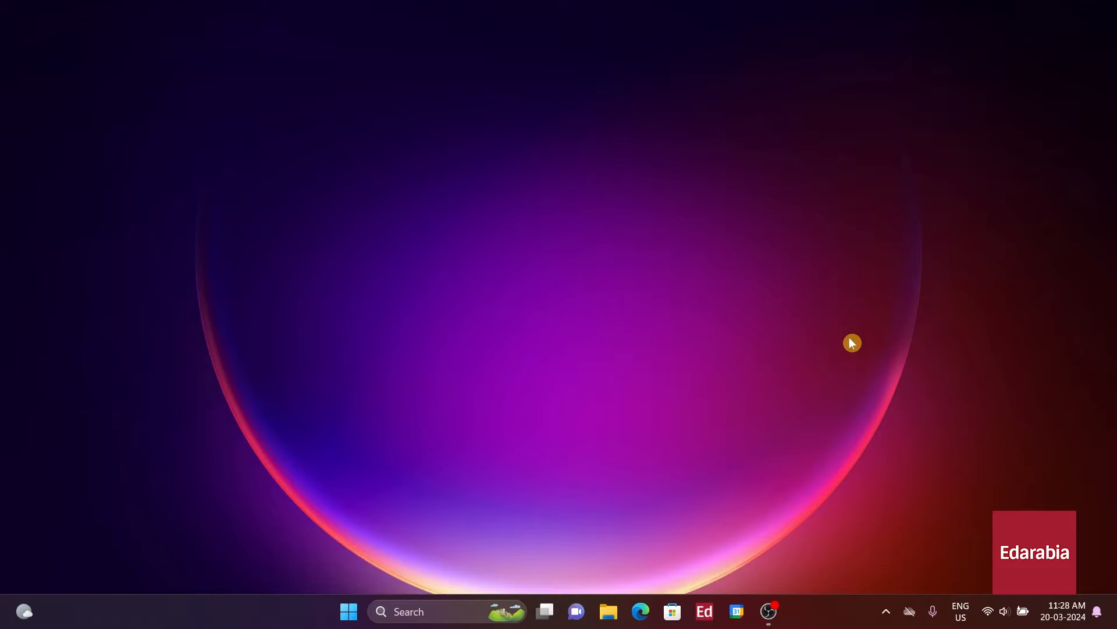
mouse_move(426, 543)
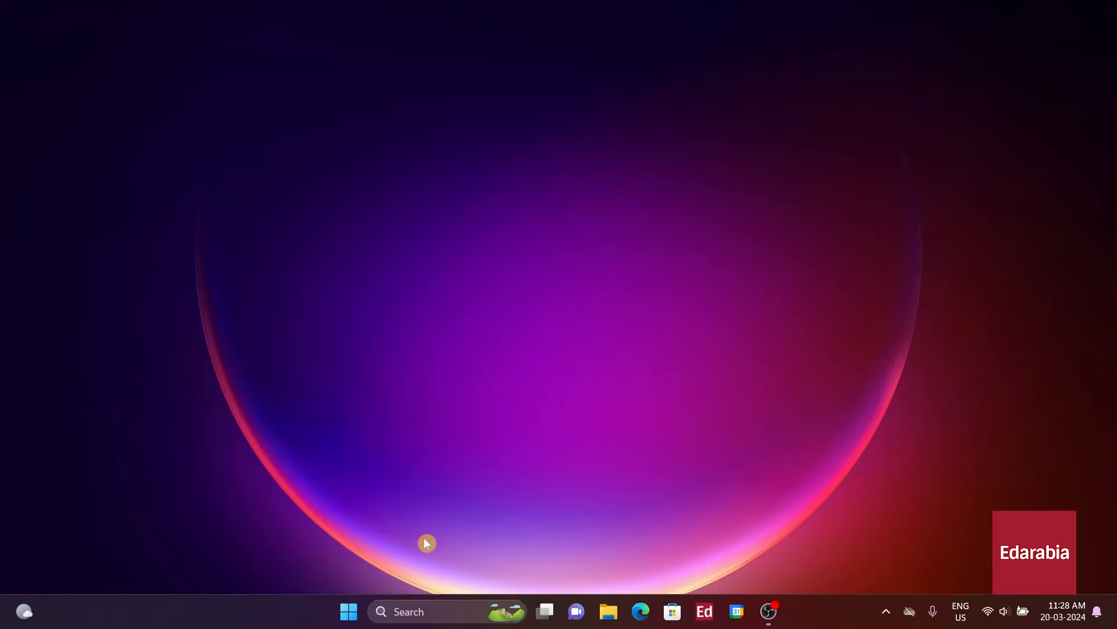
mouse_move(349, 611)
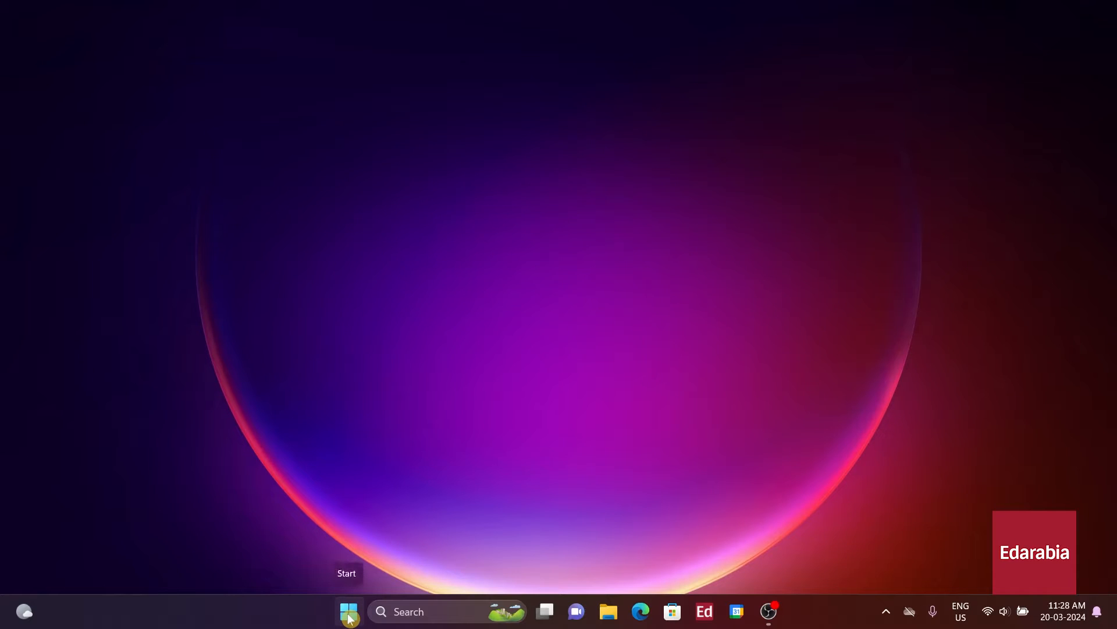
Launch Settings from the Start button's quick link menu, landing on the Home page.
right_click(349, 611)
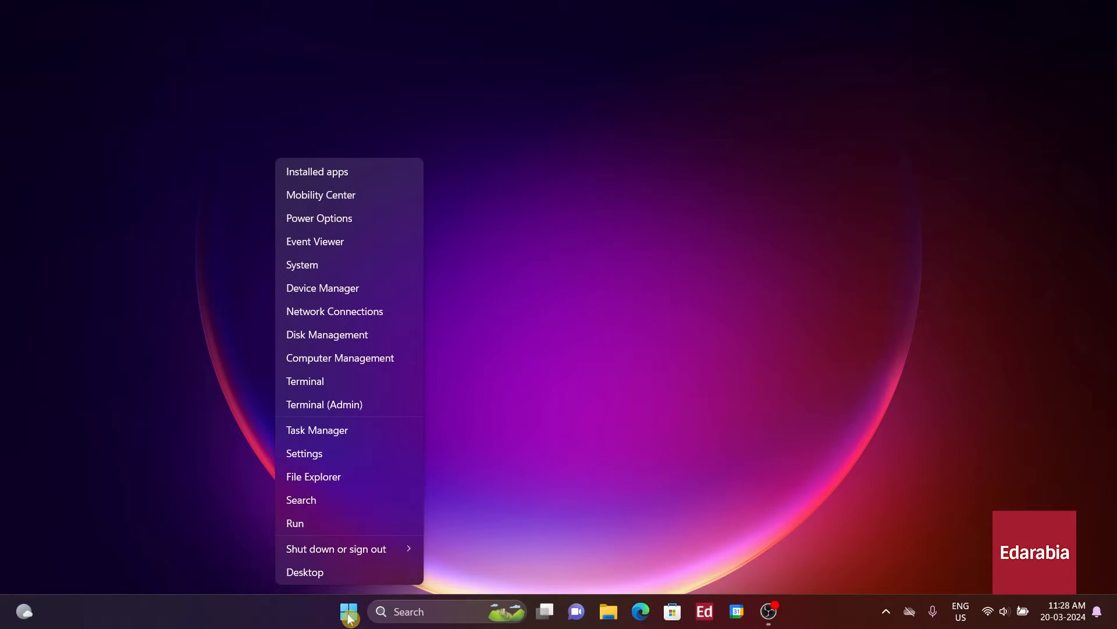
click(304, 453)
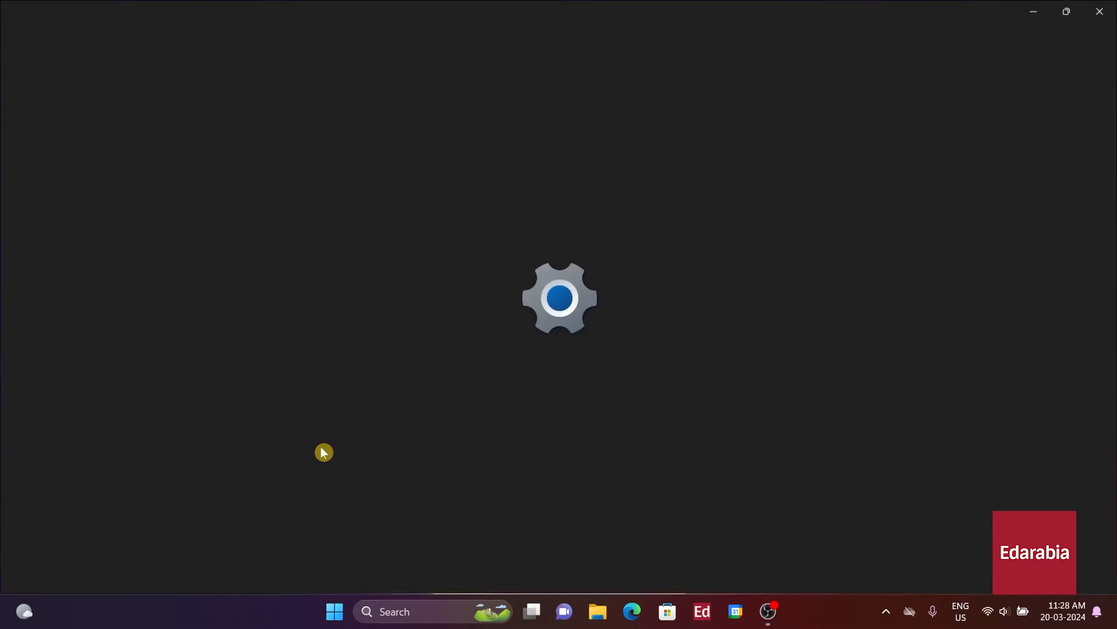
text(settings)
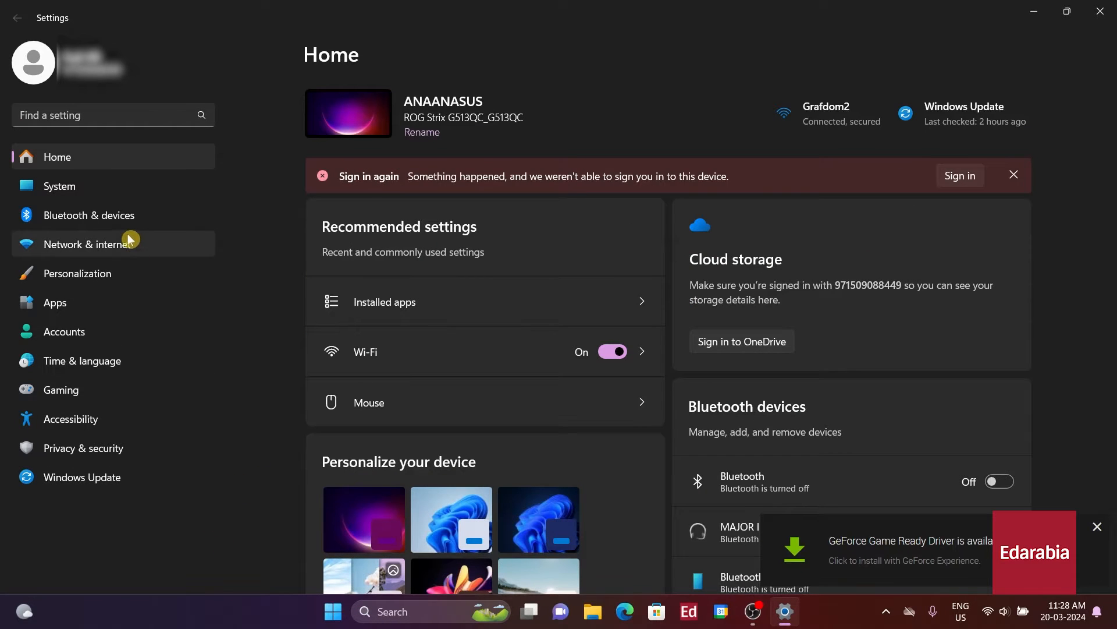
Go to Network & internet and reach the Mobile hotspot page with its current name and password.
click(91, 244)
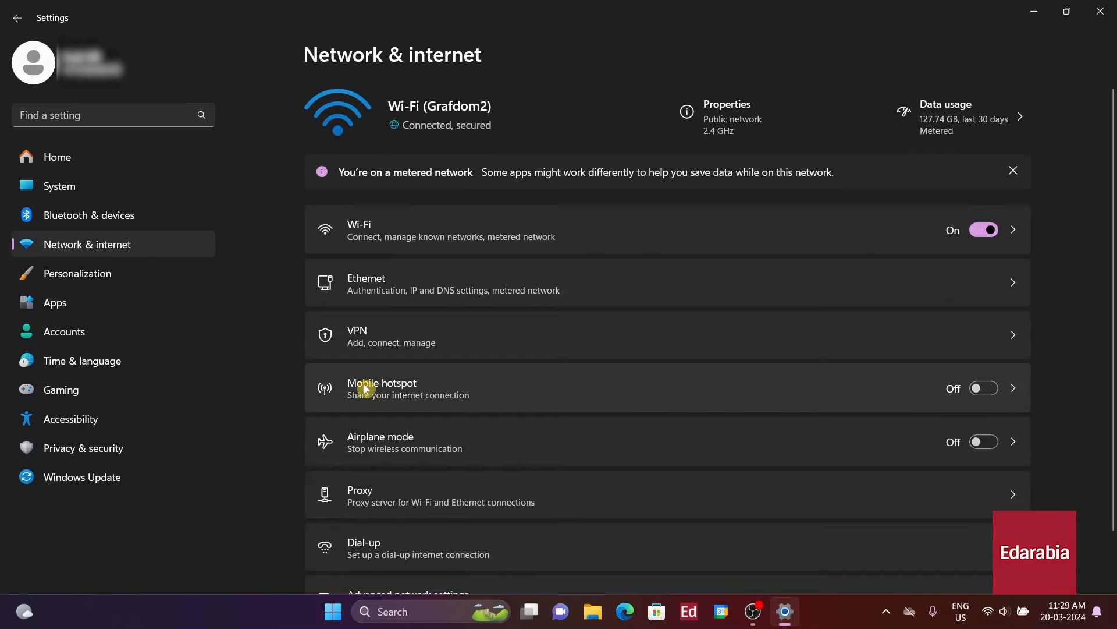
mouse_move(530, 395)
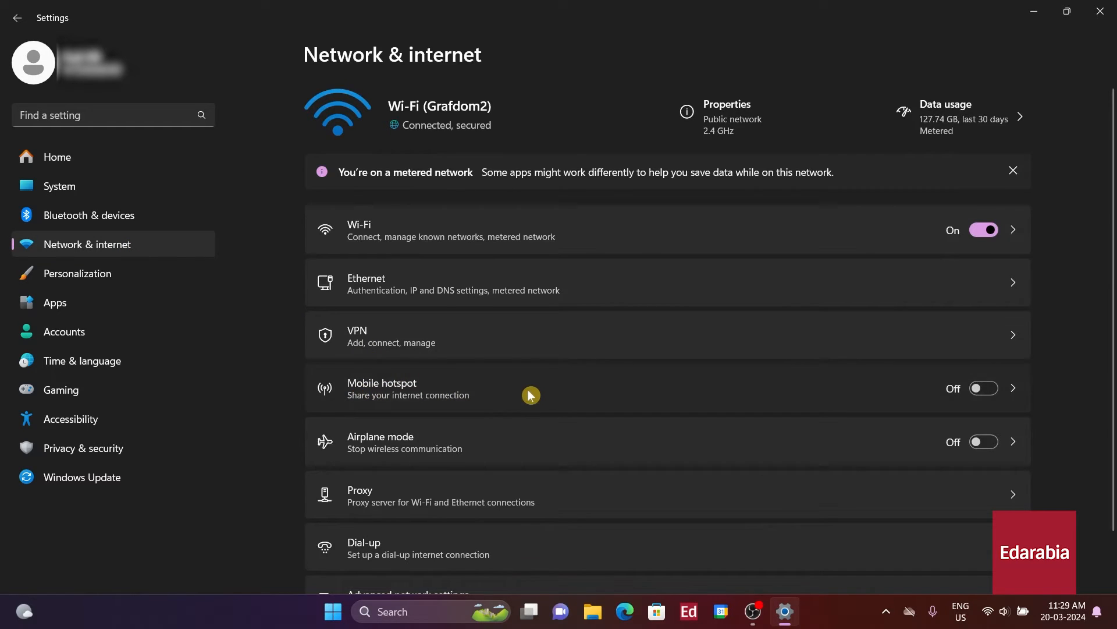
click(408, 388)
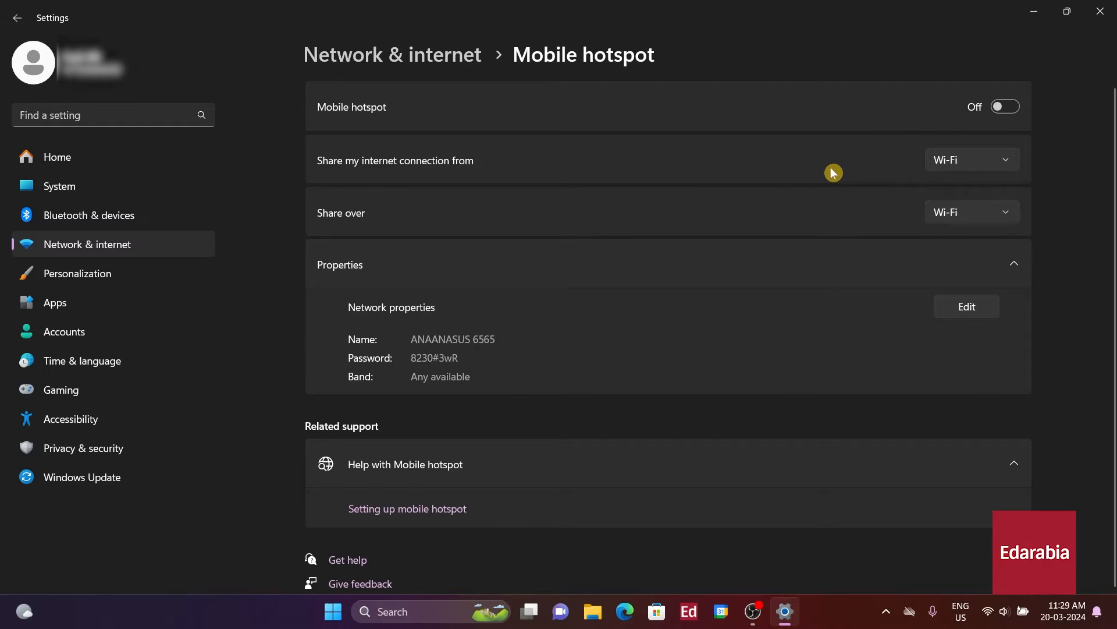
mouse_move(648, 175)
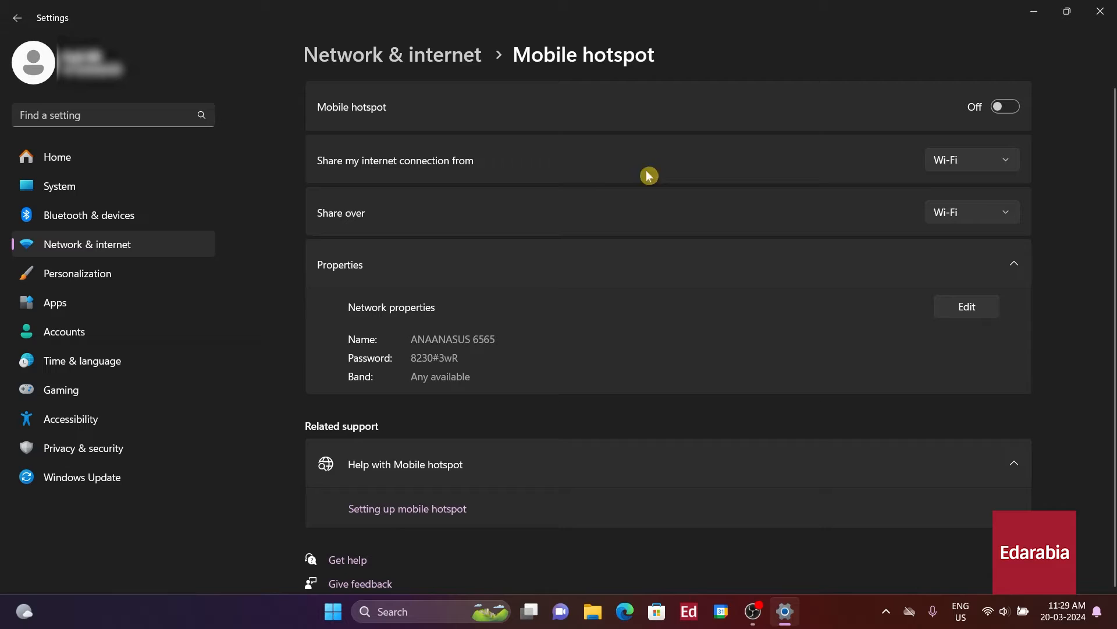
mouse_move(991, 169)
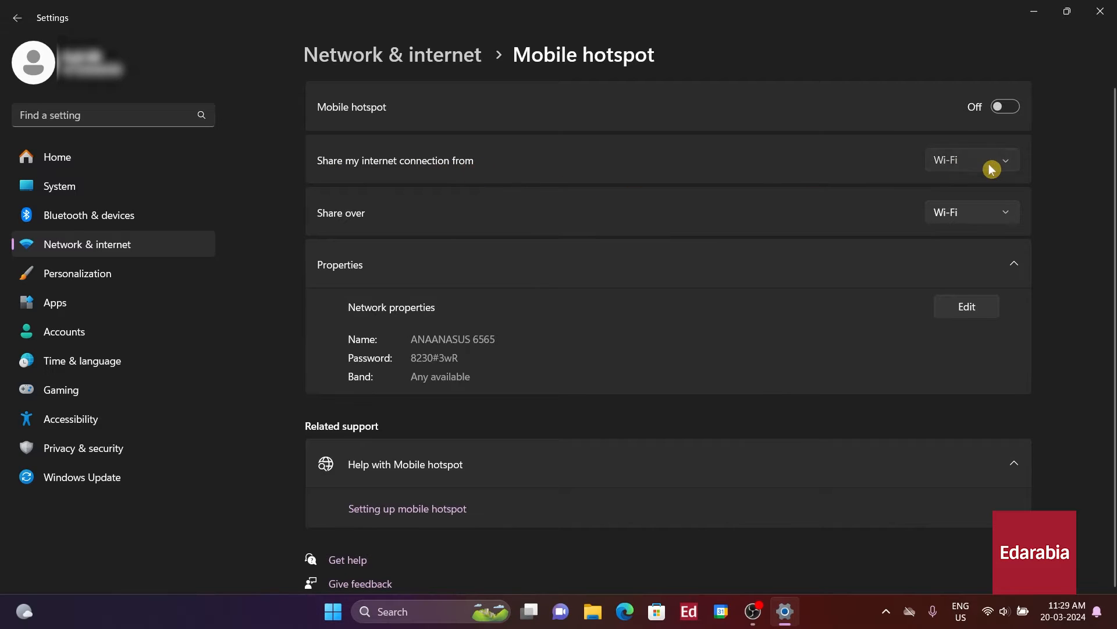
mouse_move(445, 360)
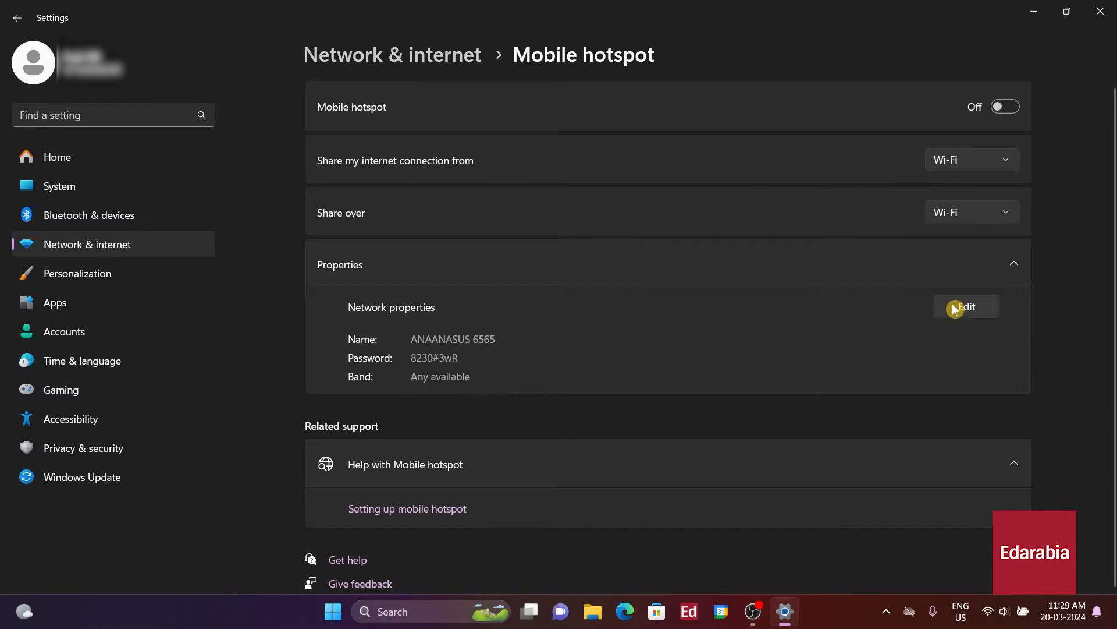
click(966, 307)
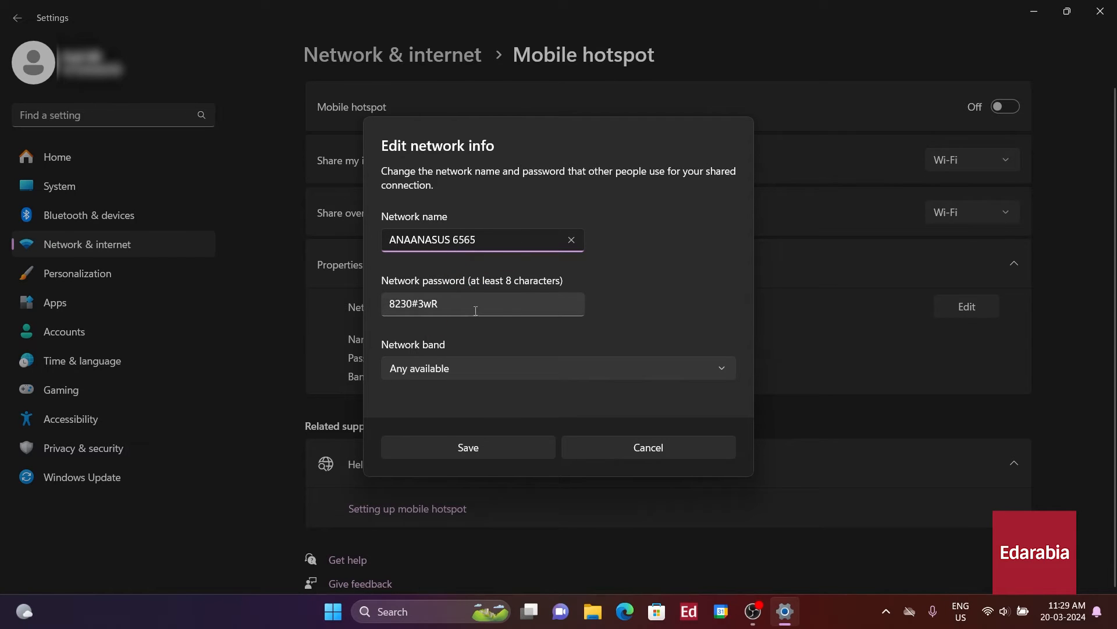
triple_click(482, 304)
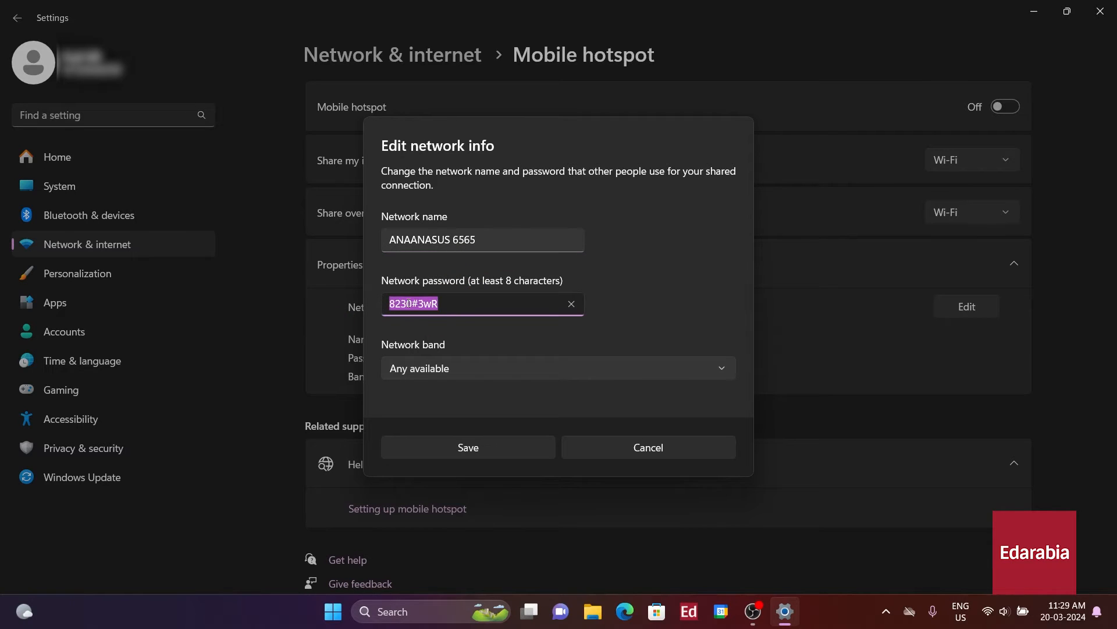
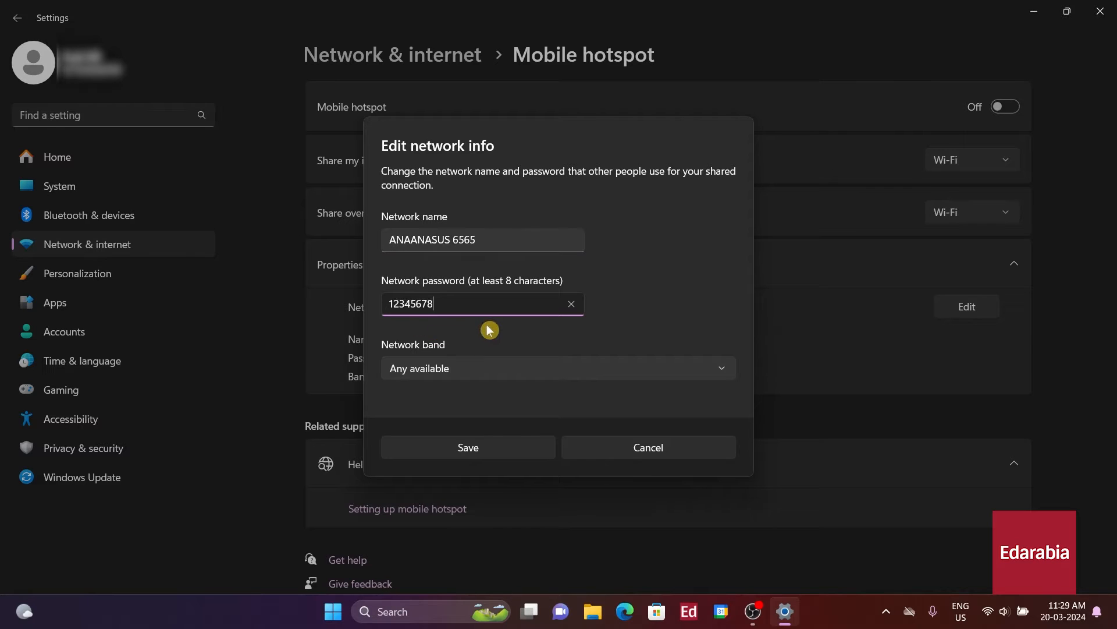
click(483, 239)
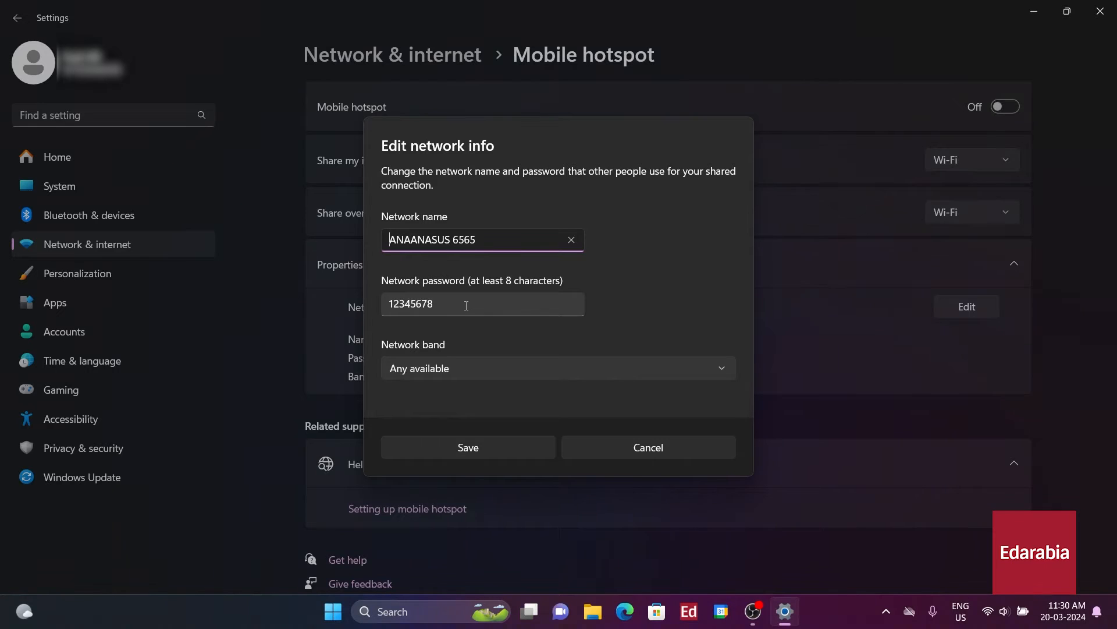
mouse_move(641, 302)
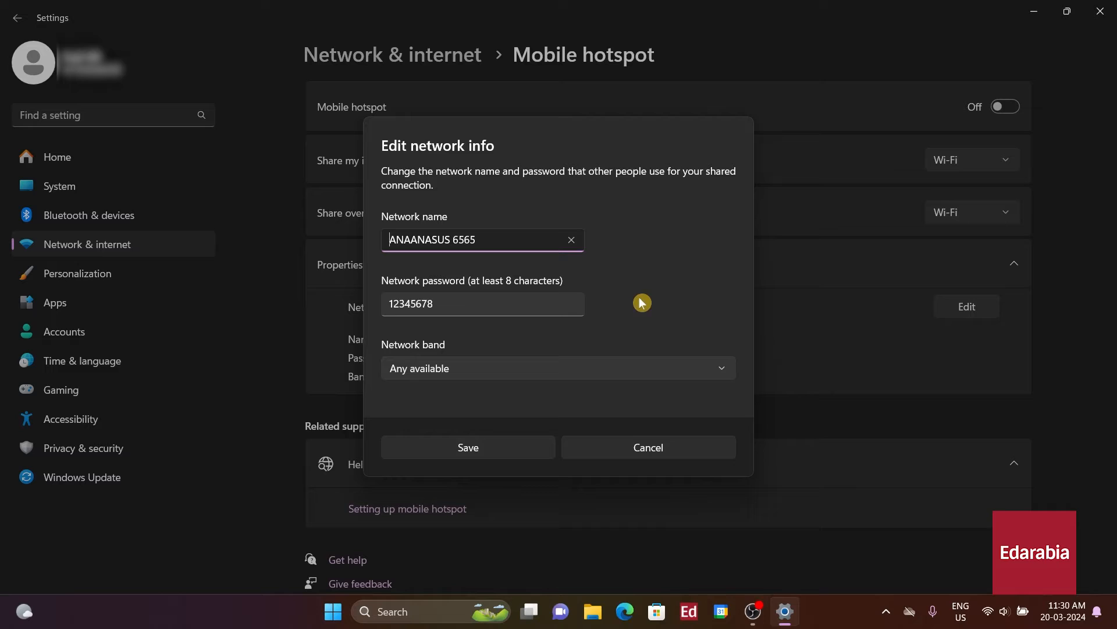
click(558, 368)
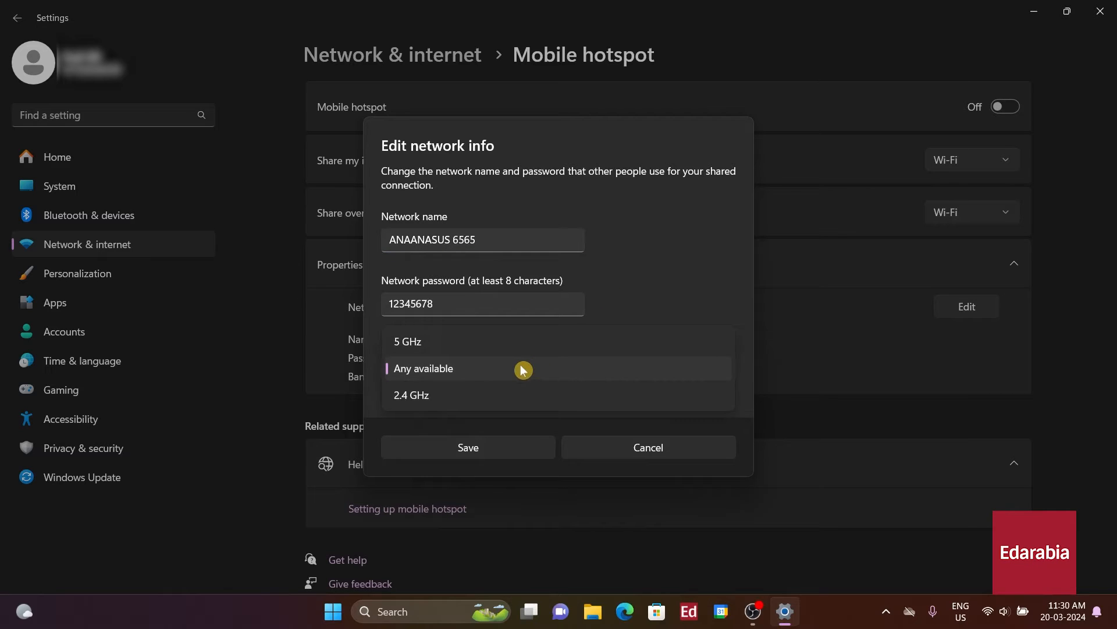
mouse_move(669, 306)
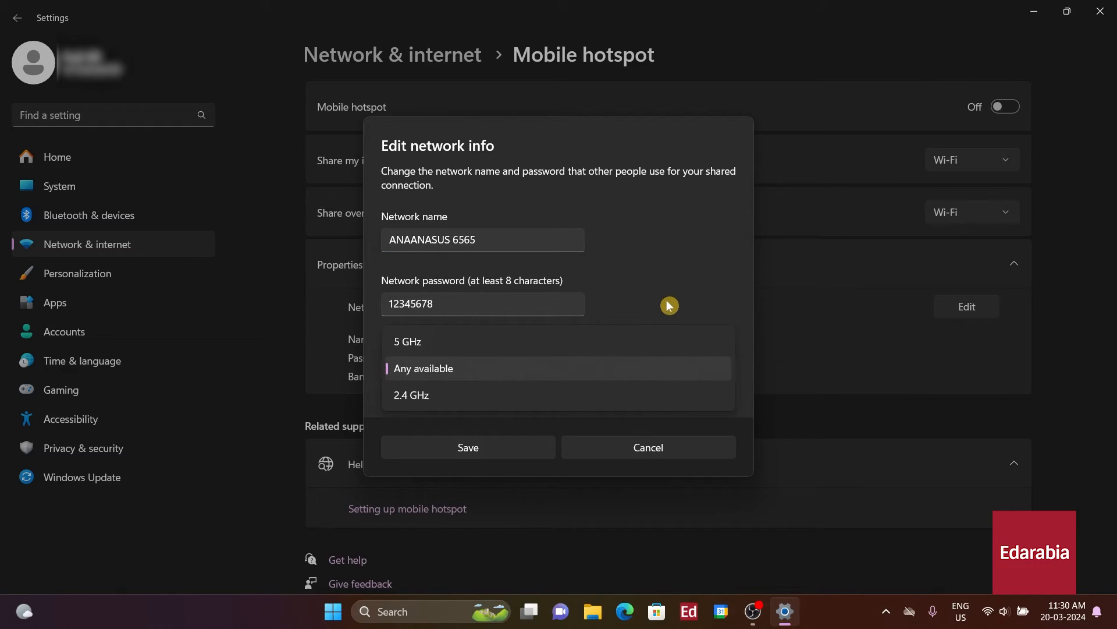
click(468, 447)
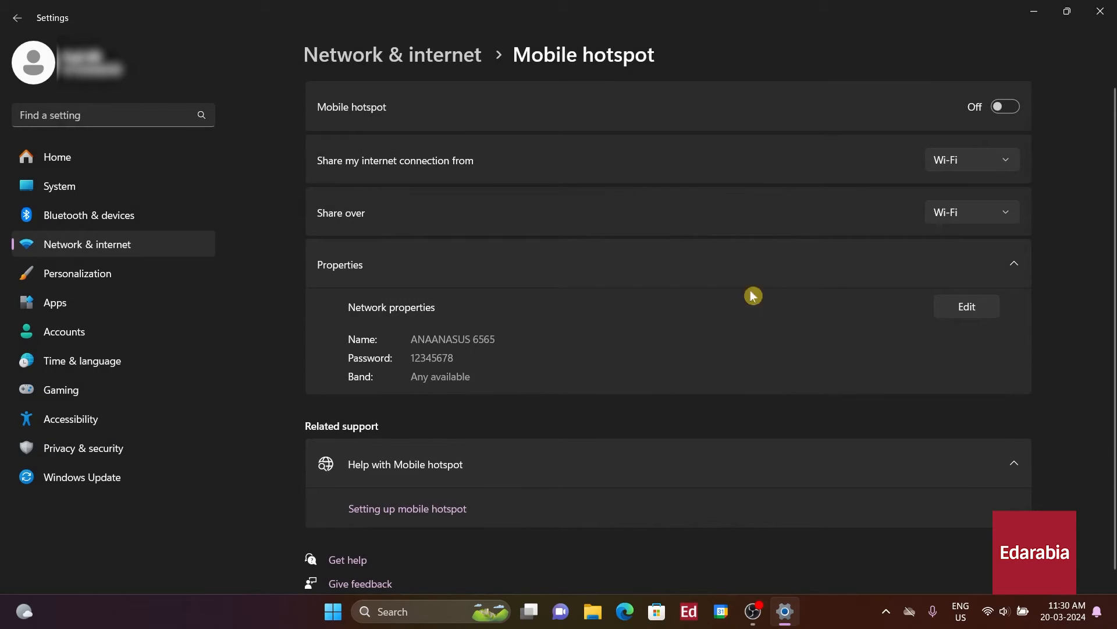
Switch the Mobile hotspot toggle to On, showing zero of eight devices connected.
click(1005, 106)
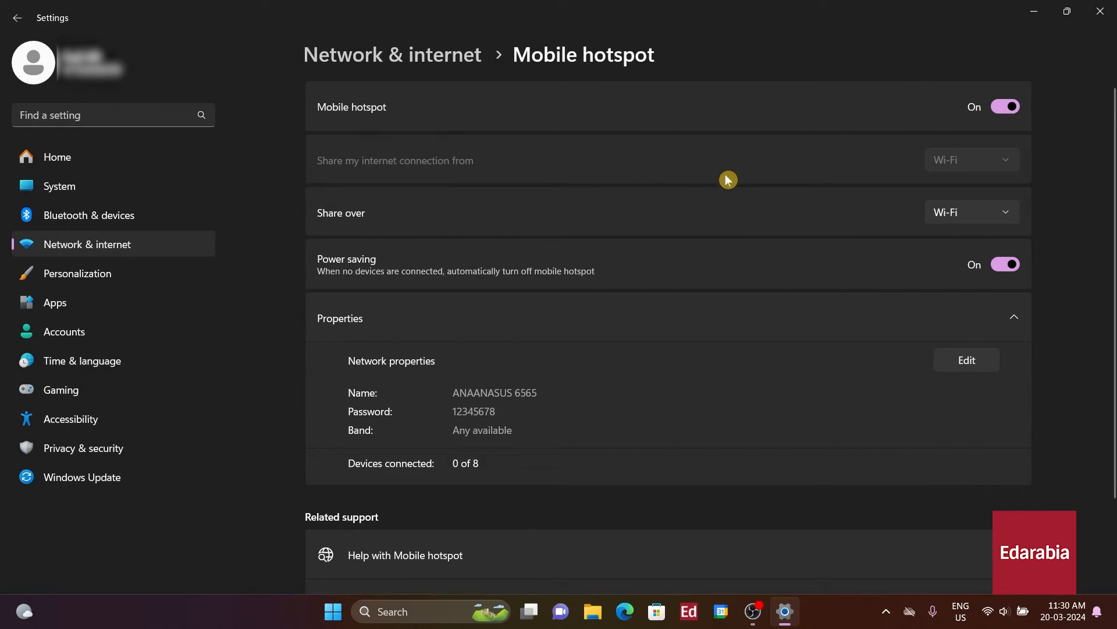
mouse_move(689, 164)
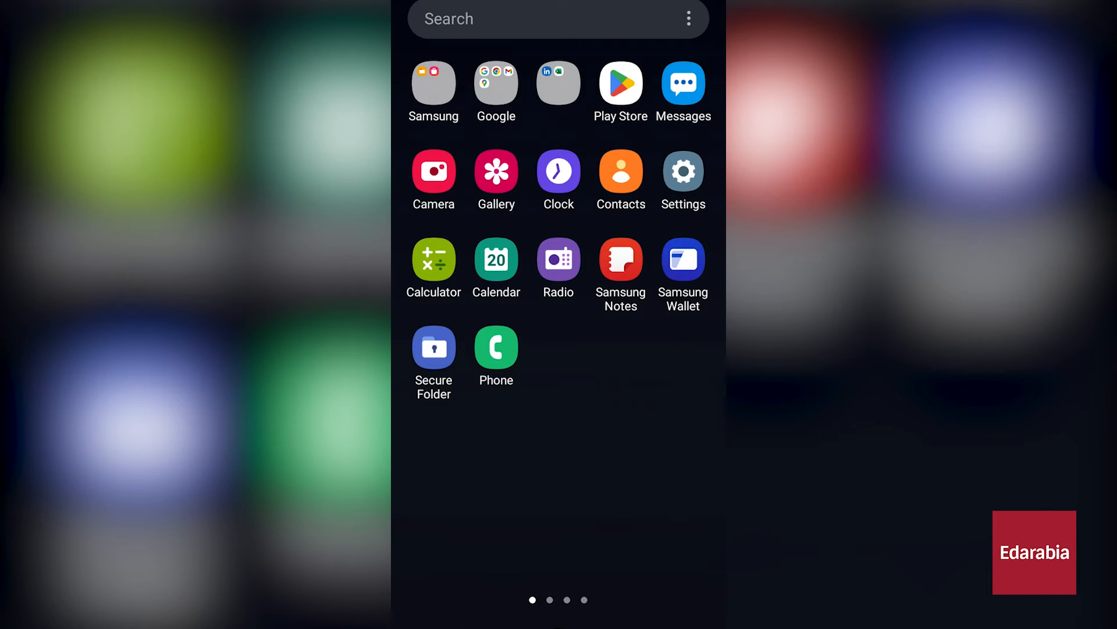
click(682, 173)
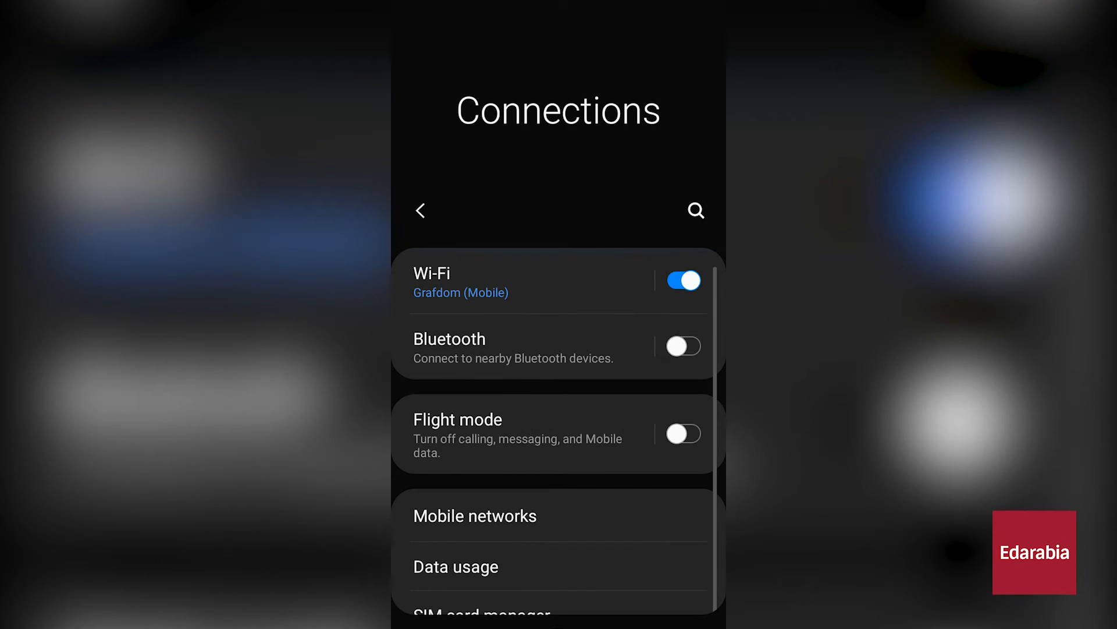
click(463, 282)
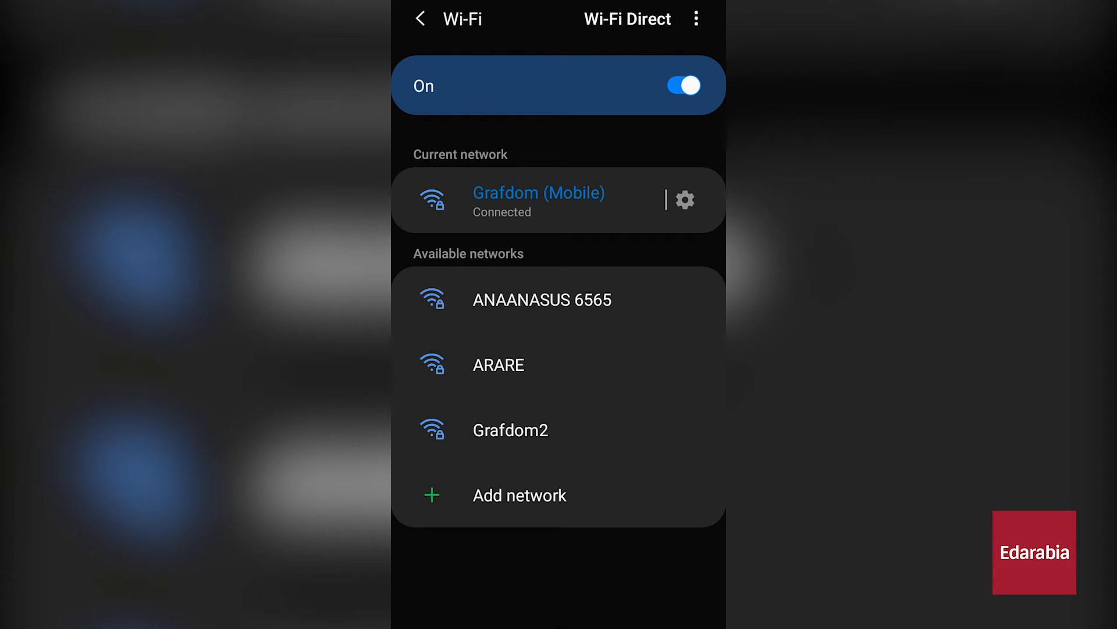
click(542, 299)
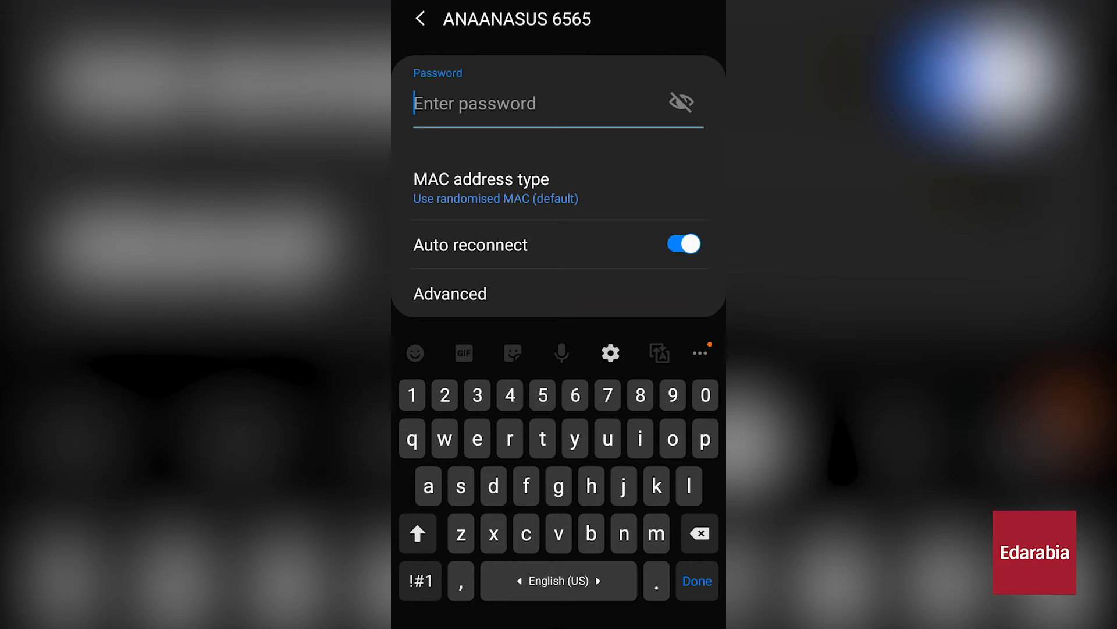
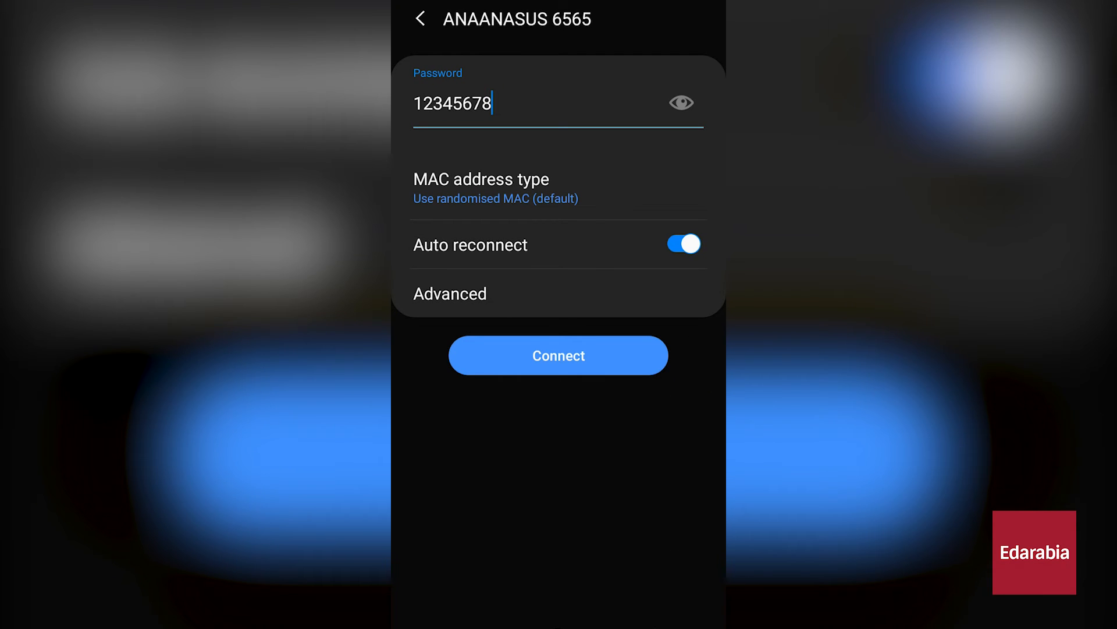
click(558, 355)
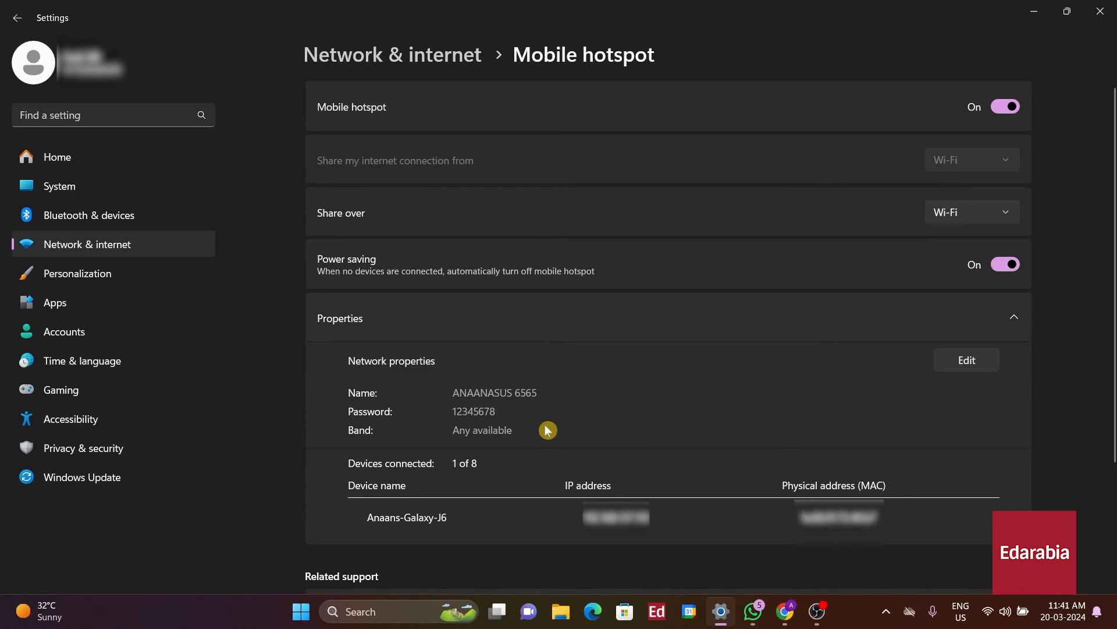
mouse_move(542, 424)
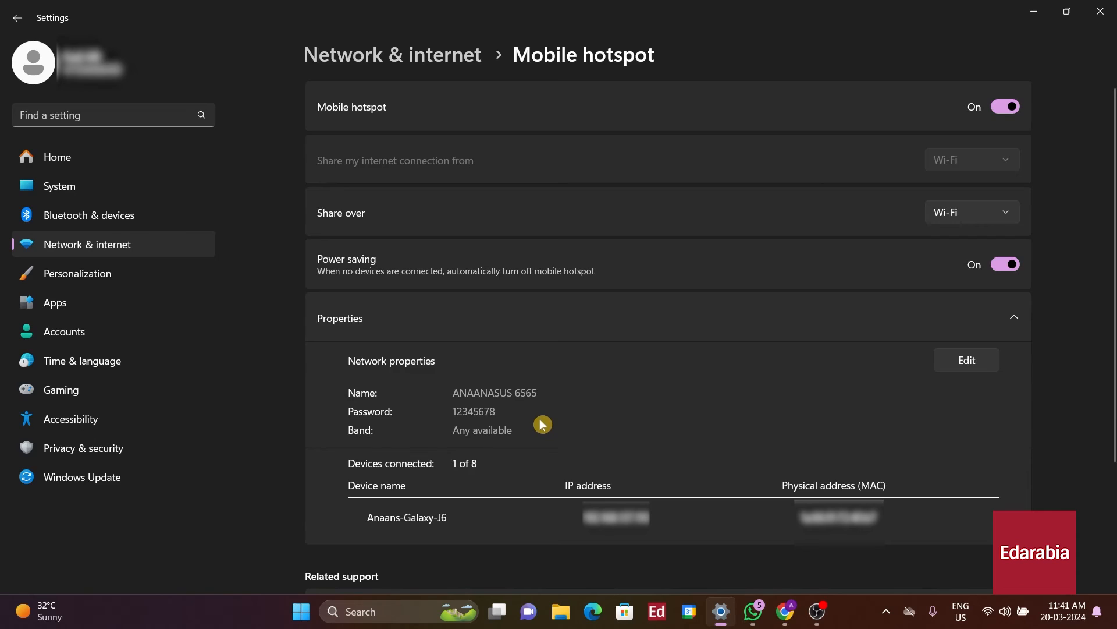
mouse_move(543, 417)
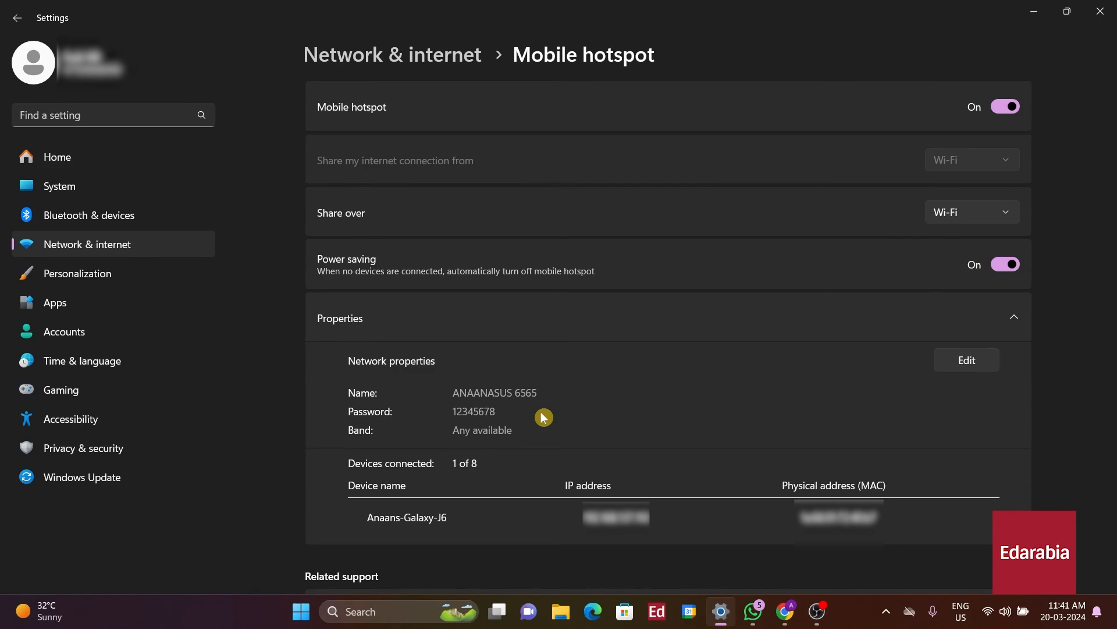
scroll(down, 3)
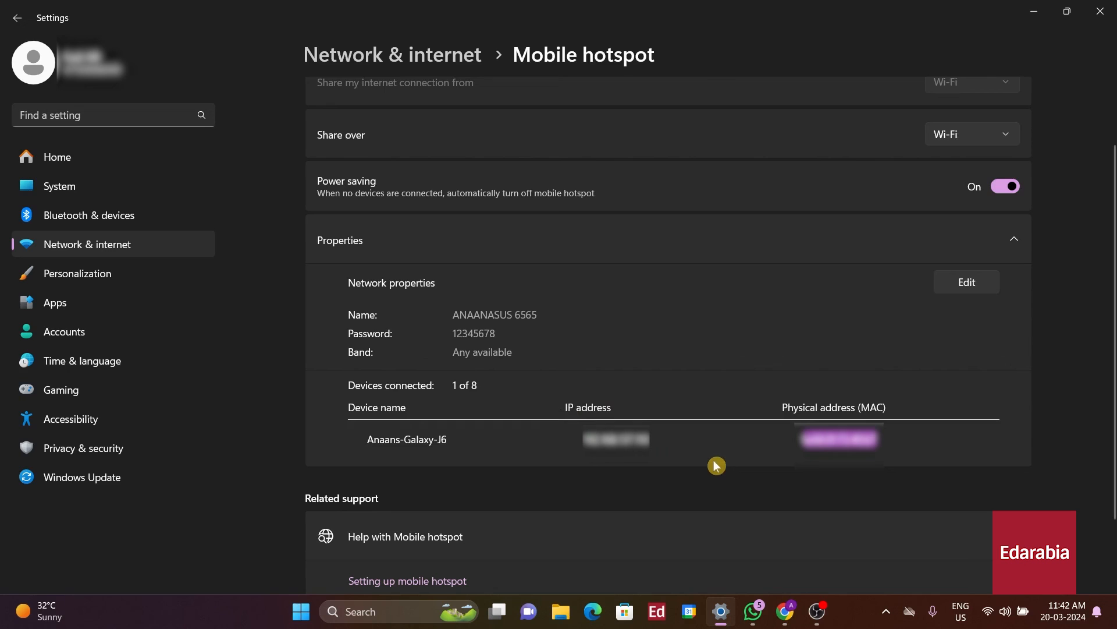
mouse_move(868, 414)
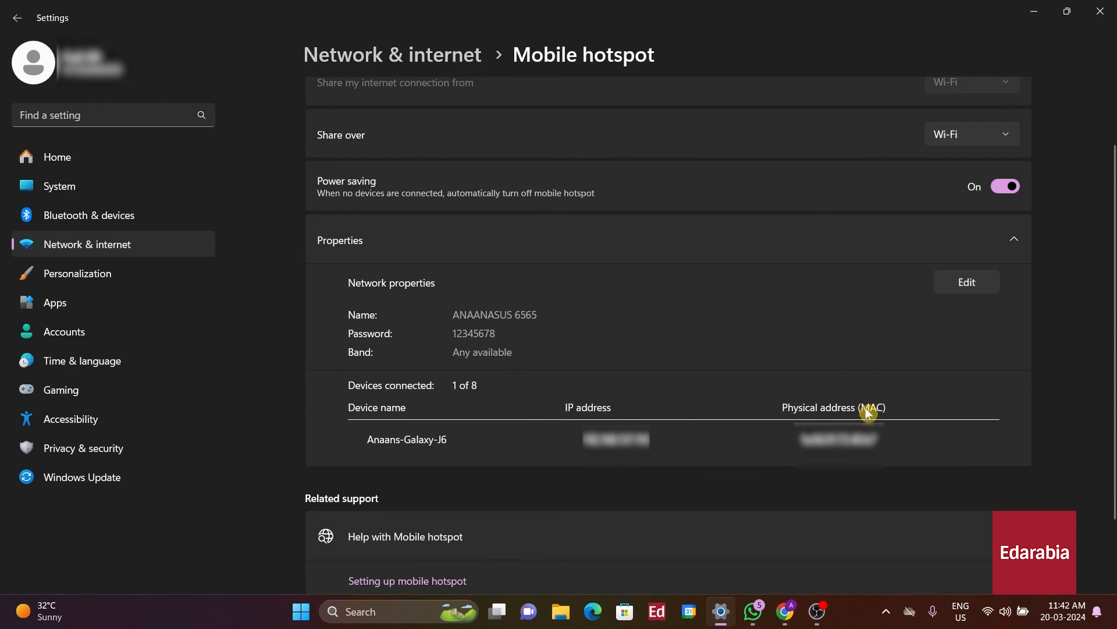
mouse_move(733, 440)
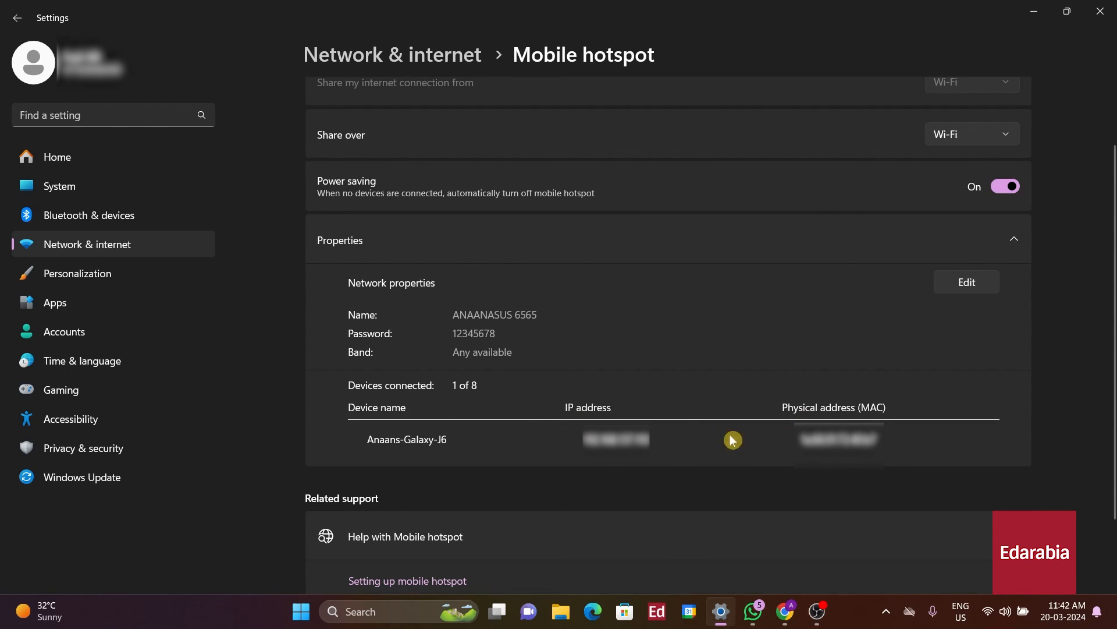
scroll(down, 3)
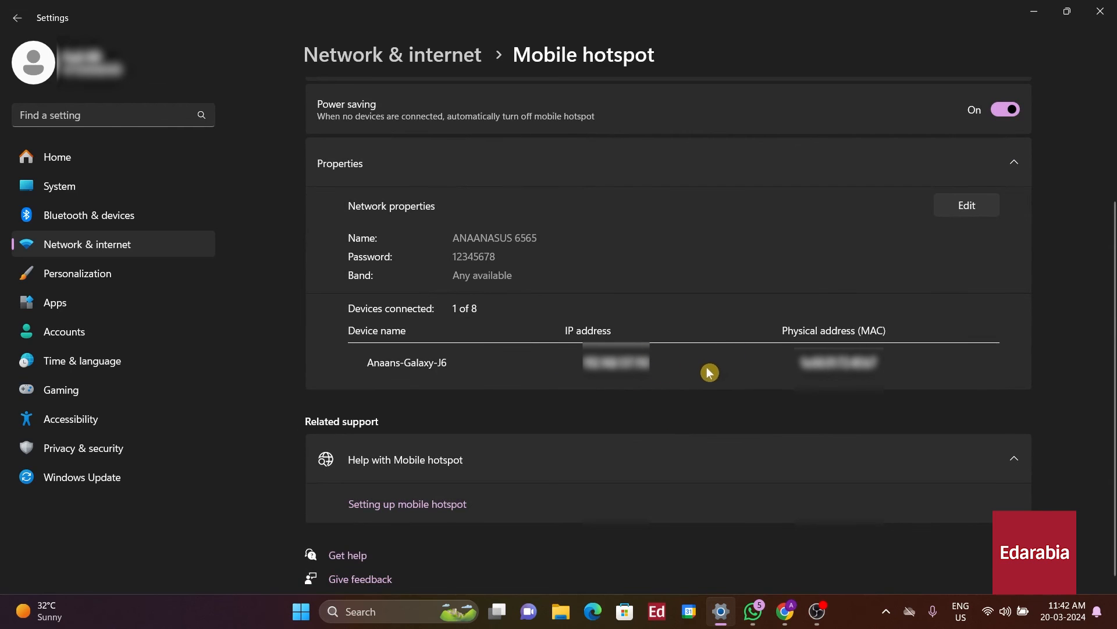